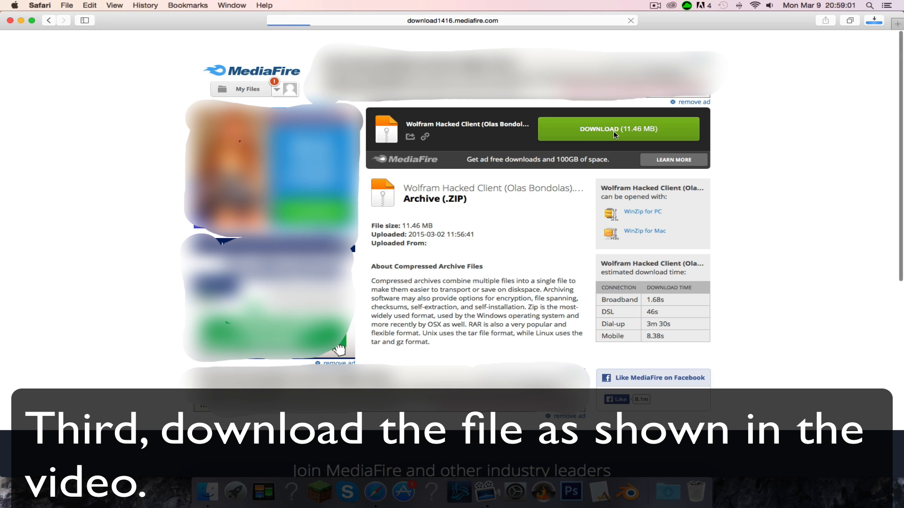
Download the Wolfram Hacked Client zip from MediaFire and check the download progress
{"action": "left_click", "coordinate": [618, 129]}
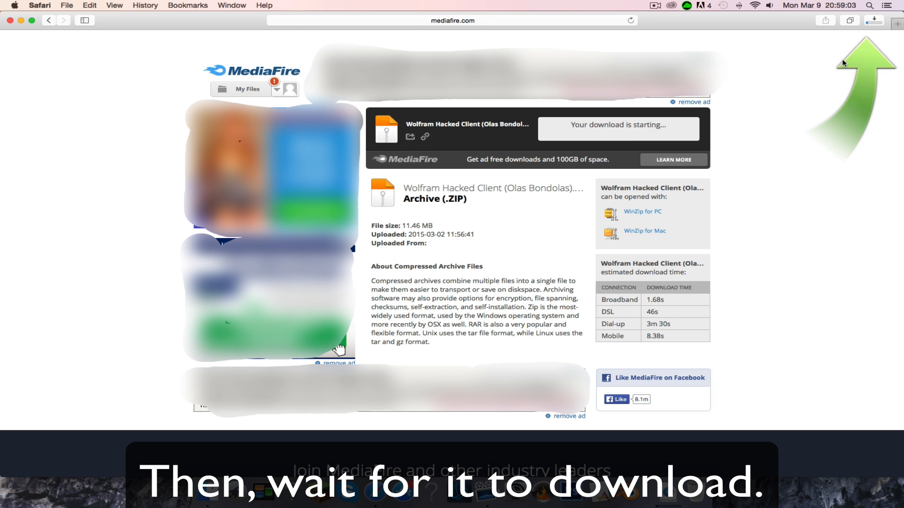
{"action": "left_click", "coordinate": [873, 20]}
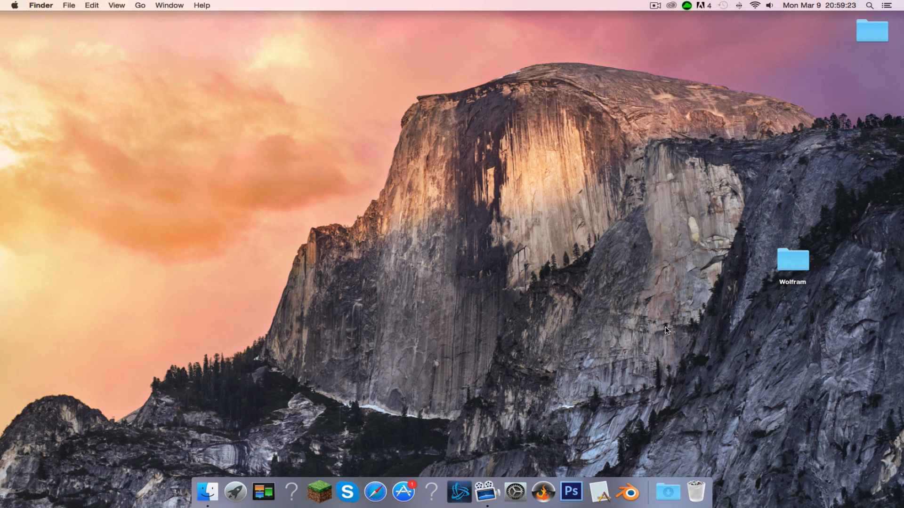
Launch Minecraft Launcher 1.6.11 from the Dock, showing the OptiFine 1.8 profile
{"action": "left_click", "coordinate": [319, 491]}
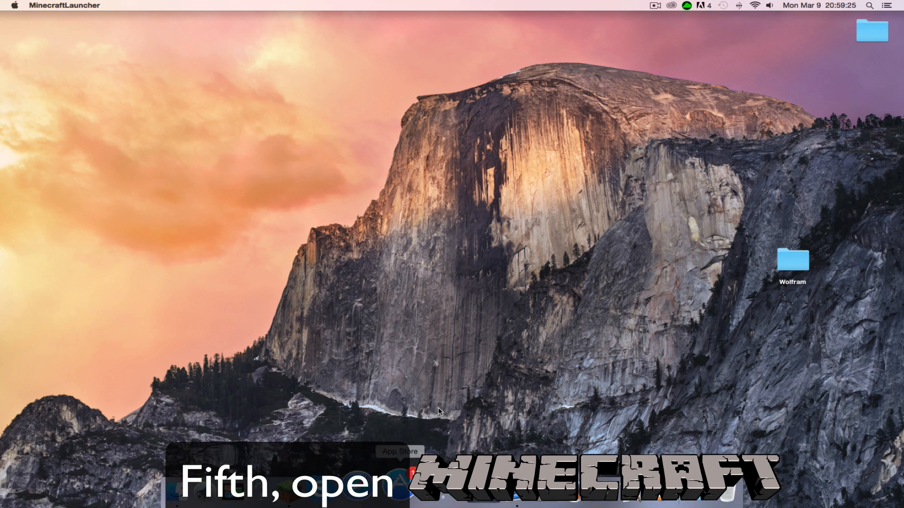
{"action": "left_click", "coordinate": [318, 492]}
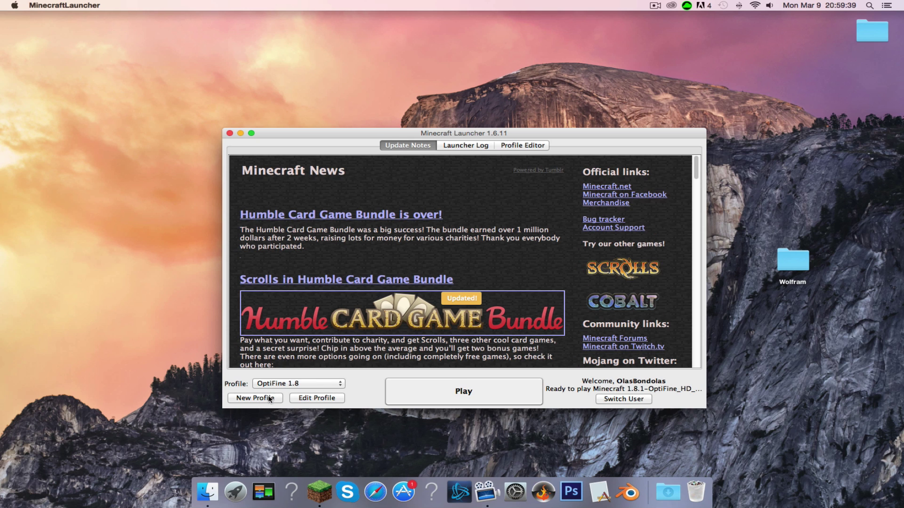
Start a new profile copied from OptiFine 1.8 and show its game directory in Finder
{"action": "left_click", "coordinate": [255, 398]}
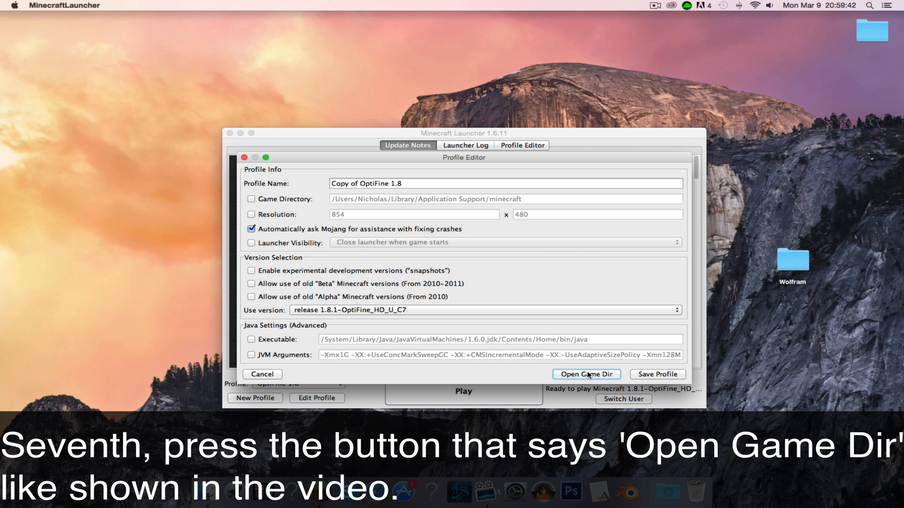
{"action": "left_click", "coordinate": [586, 375]}
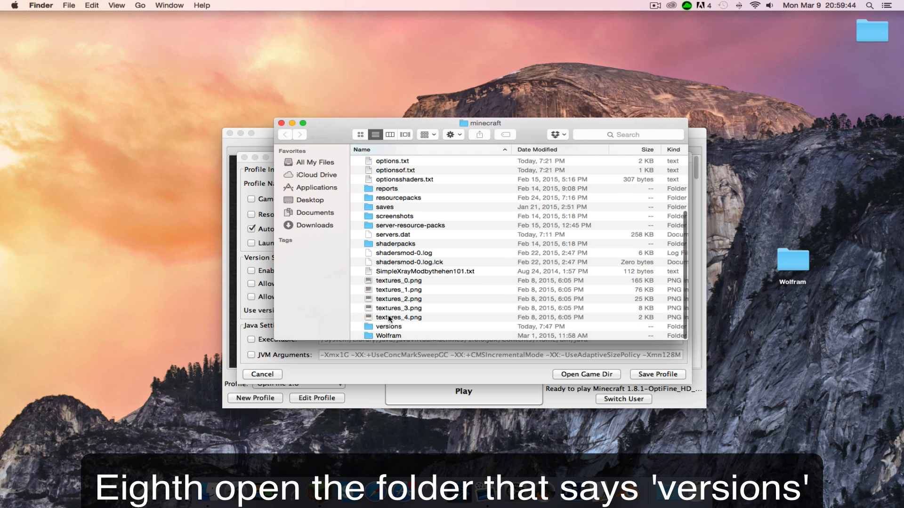
Move the desktop Wolfram folder into Minecraft's versions folder and close the Finder window
{"action": "double_click", "coordinate": [388, 326]}
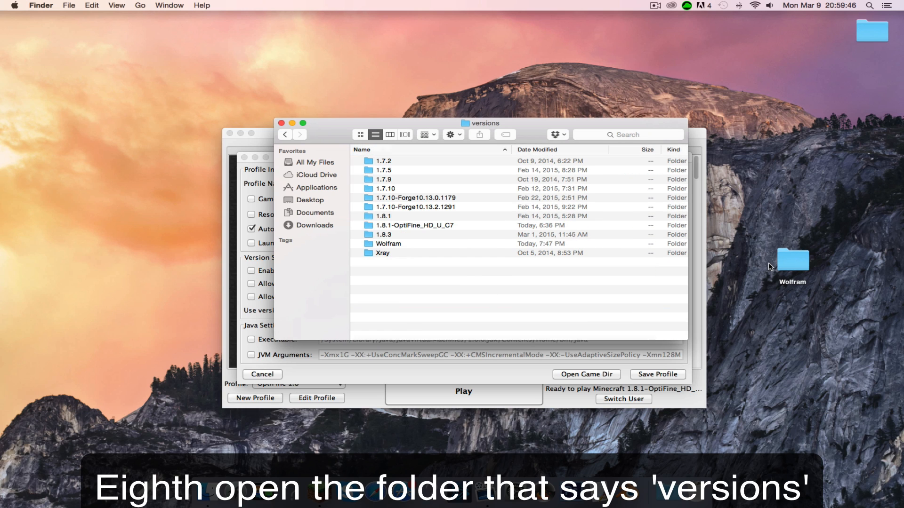
{"action": "left_click", "coordinate": [388, 244]}
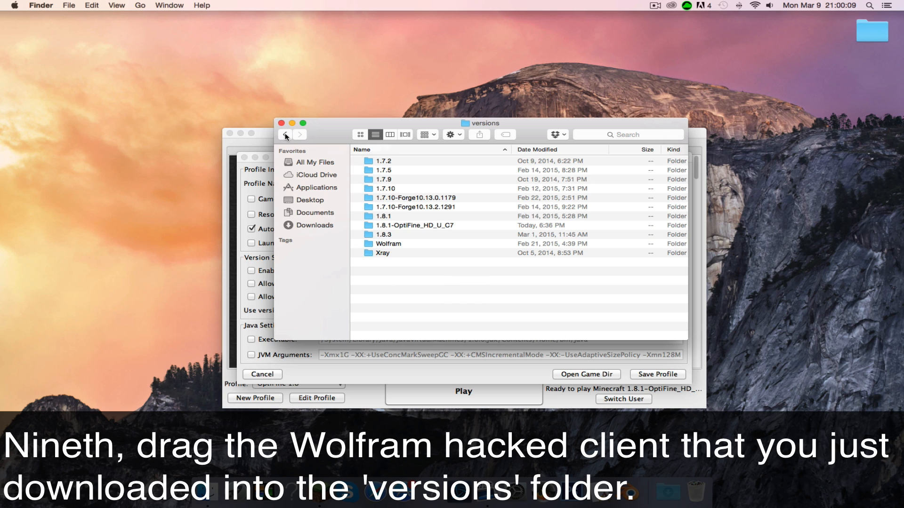
{"action": "left_click", "coordinate": [285, 135]}
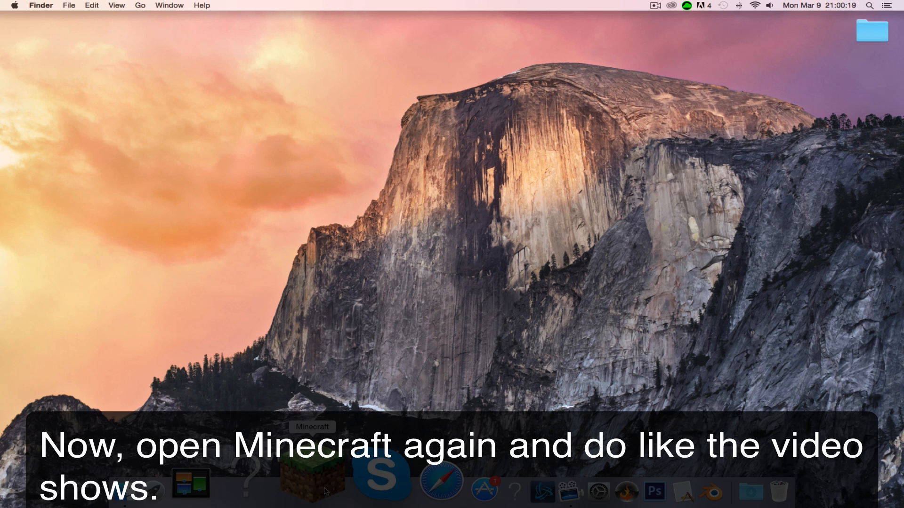
Relaunch Minecraft Launcher and start a blank new profile from the Profile dropdown
{"action": "left_click", "coordinate": [314, 478]}
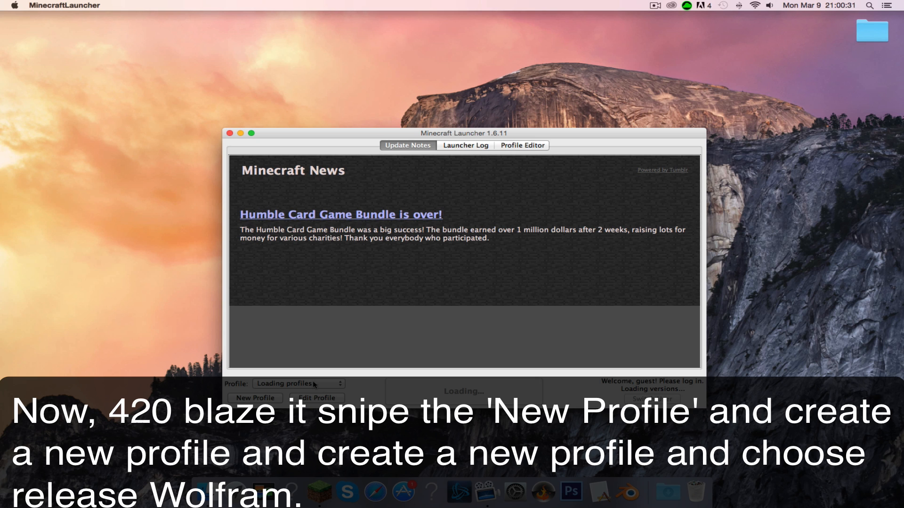
{"action": "left_click", "coordinate": [298, 383]}
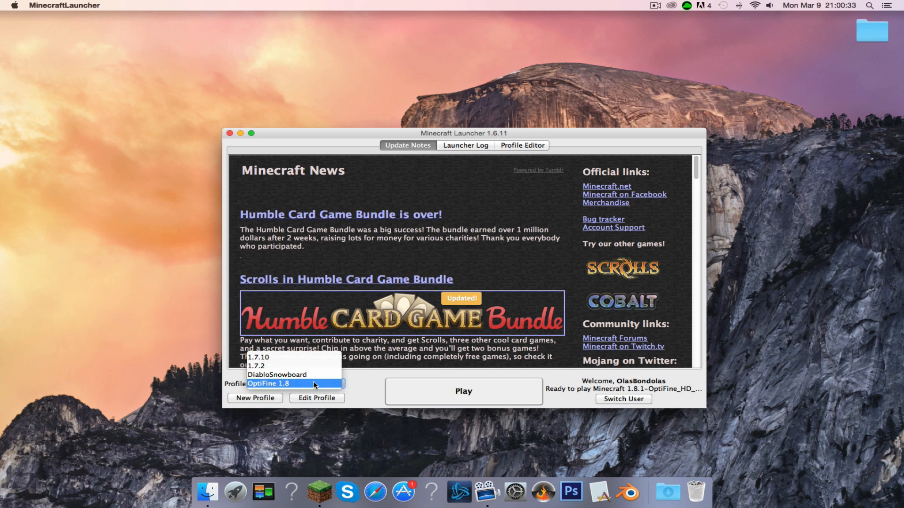
{"action": "left_click", "coordinate": [254, 398]}
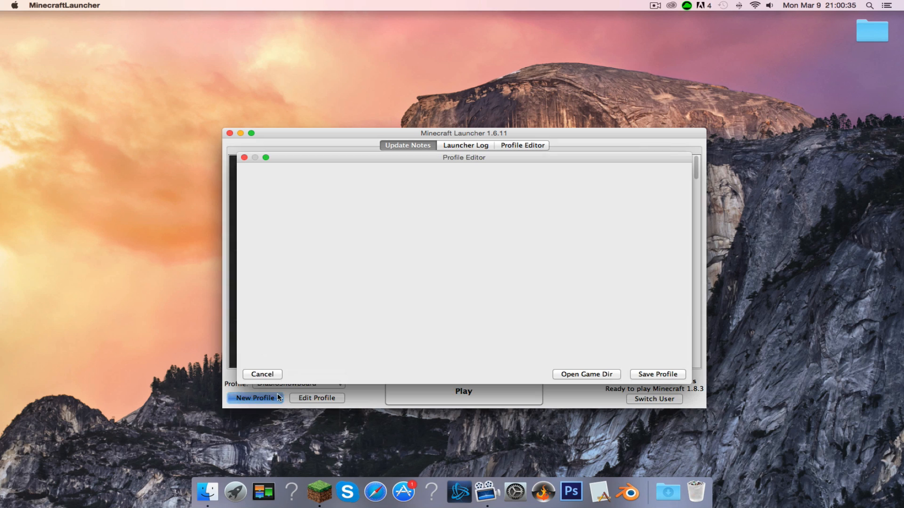
Name the profile 'Wolfram Hacks', set version to release Wolfram, and save it
{"action": "left_click", "coordinate": [255, 398]}
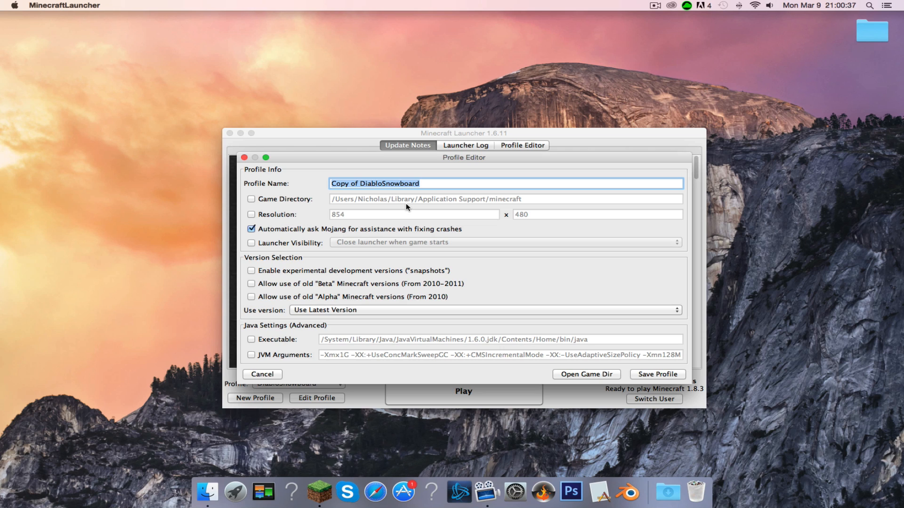
{"action": "type", "text": "Wolfram hac"}
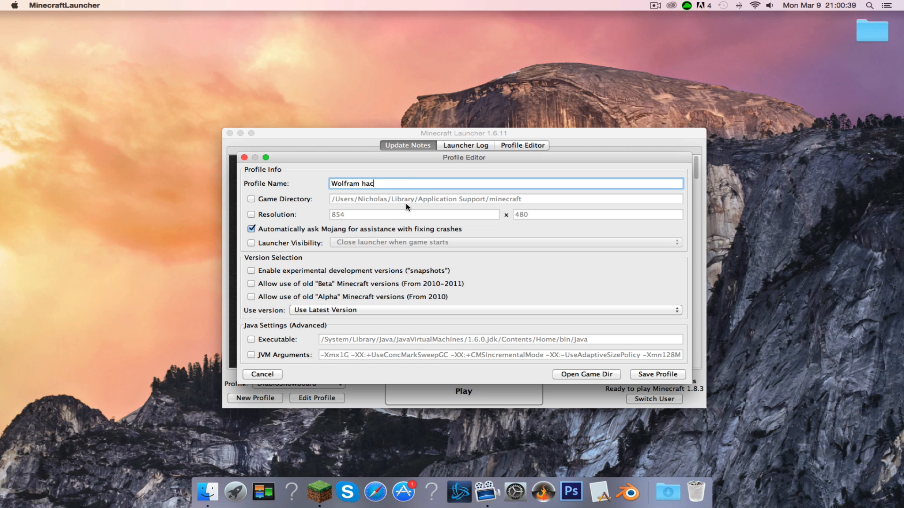
{"action": "type", "text": "ks TU"}
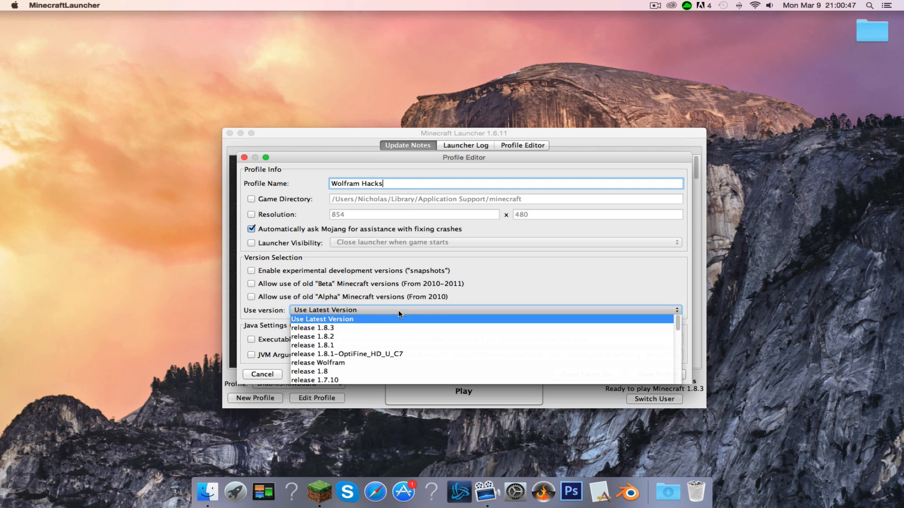
{"action": "left_click", "coordinate": [318, 362]}
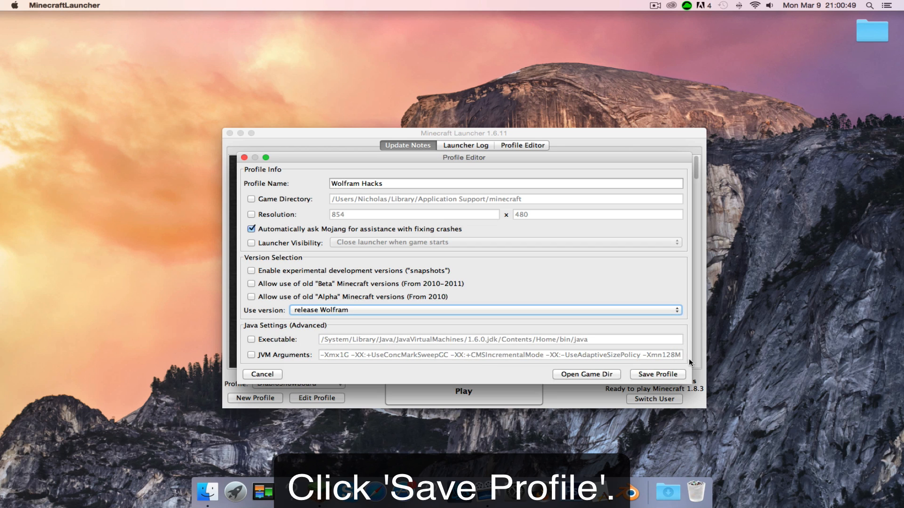
{"action": "left_click", "coordinate": [657, 375]}
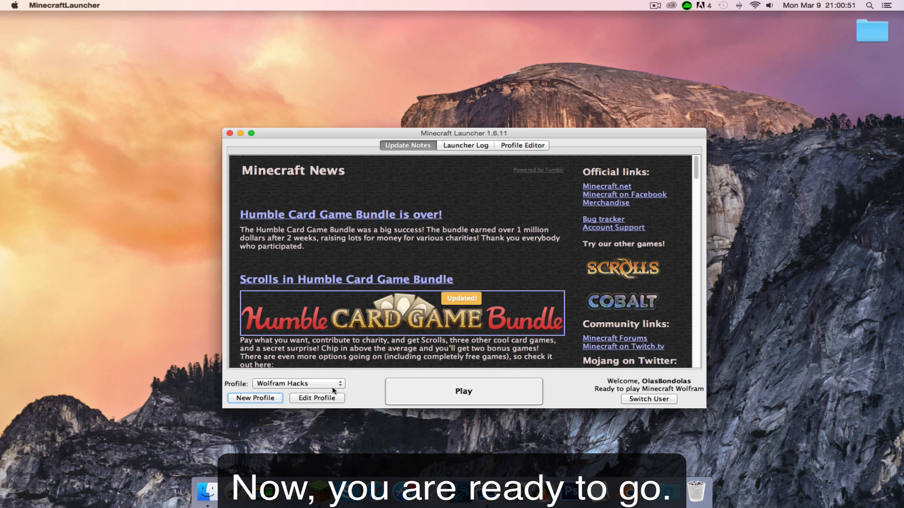
Play the Wolfram Hacks profile and bring the loading Minecraft 1.8 window forward
{"action": "left_click", "coordinate": [463, 390]}
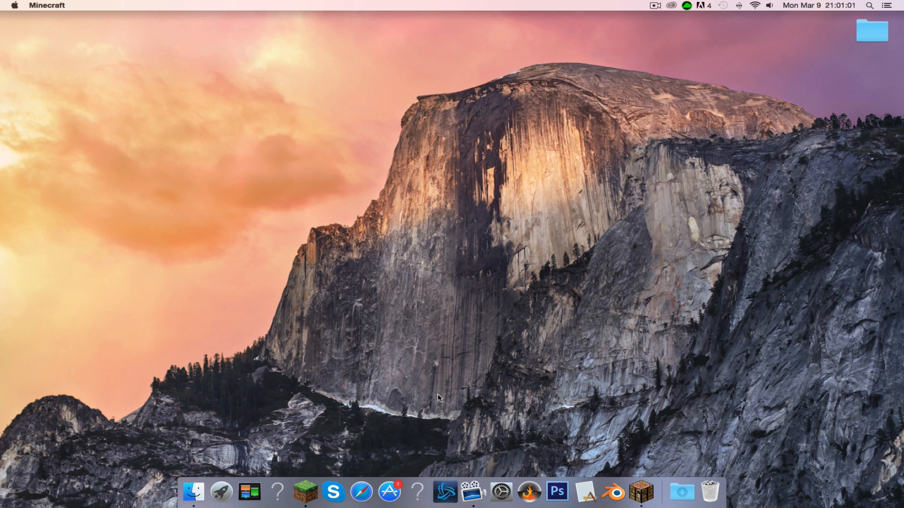
{"action": "left_click", "coordinate": [305, 493]}
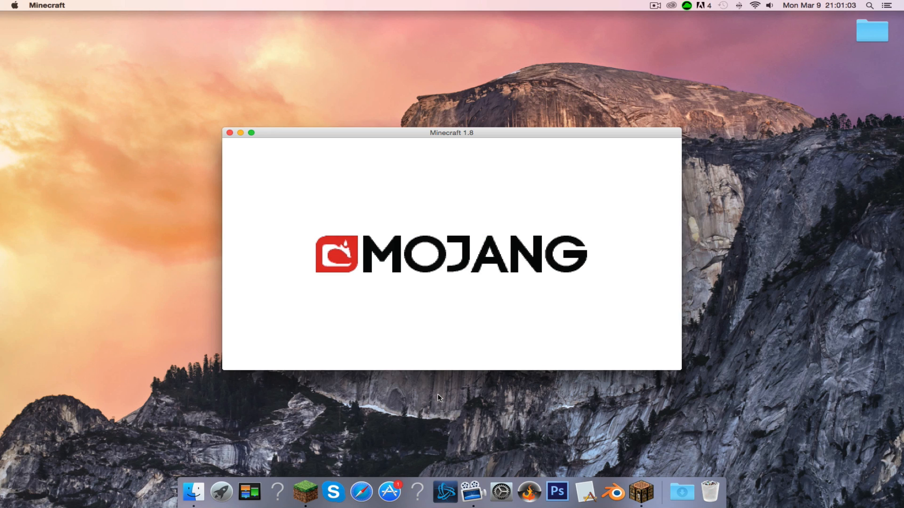